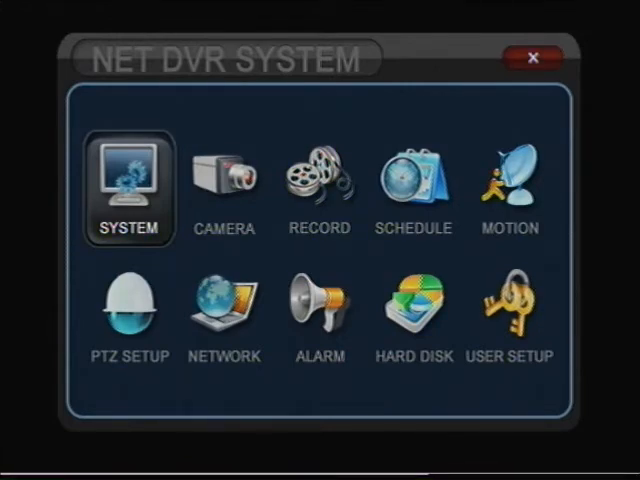
Step: In SYSTEM settings, change HD OUTPUT from VGA(1280×1024) to YPbPr
{"action": "left_click", "coordinate": [128, 170]}
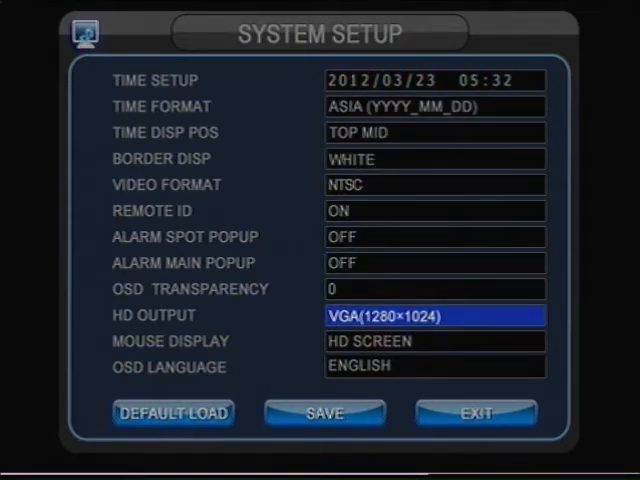
{"action": "left_click", "coordinate": [434, 316]}
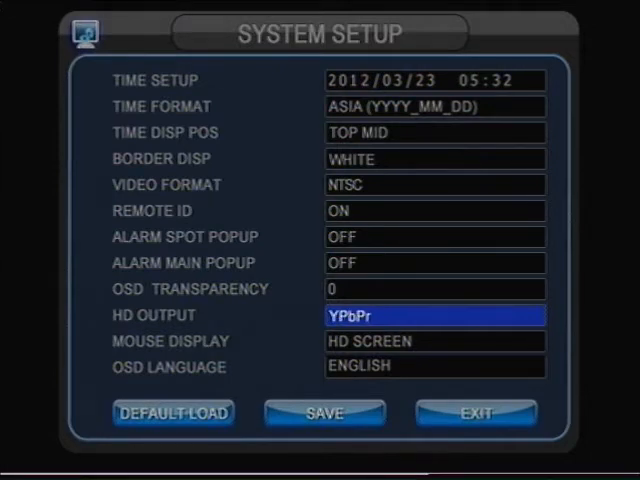